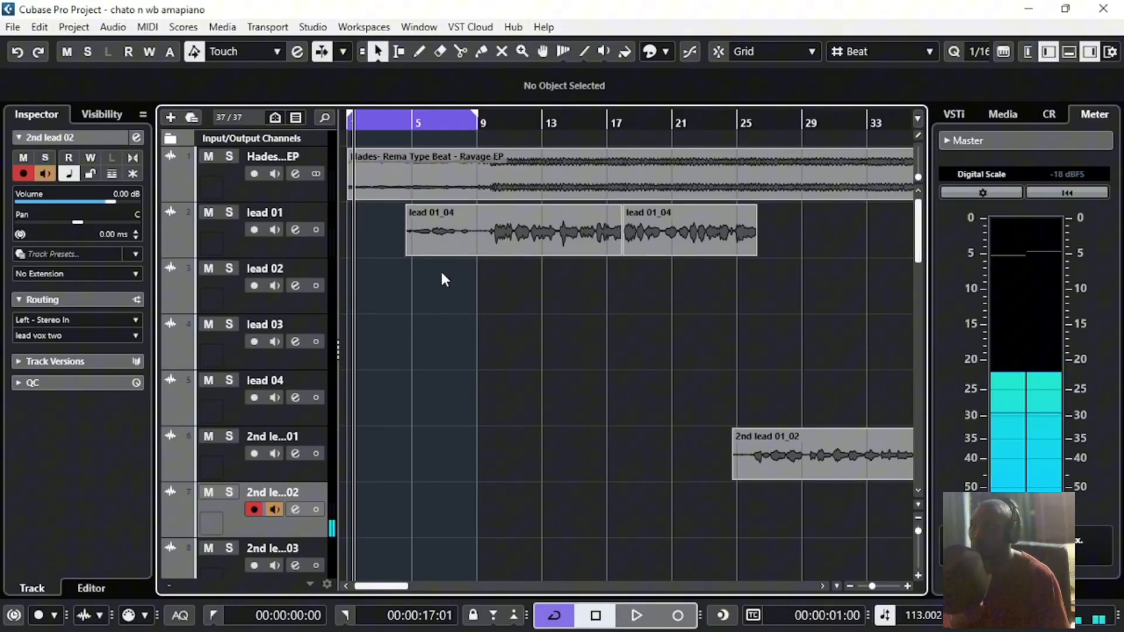
- Open the lead 01_04 vocal event in the lower-zone Sample Editor showing its VariAudio segments
{"action": "left_click", "coordinate": [509, 229]}
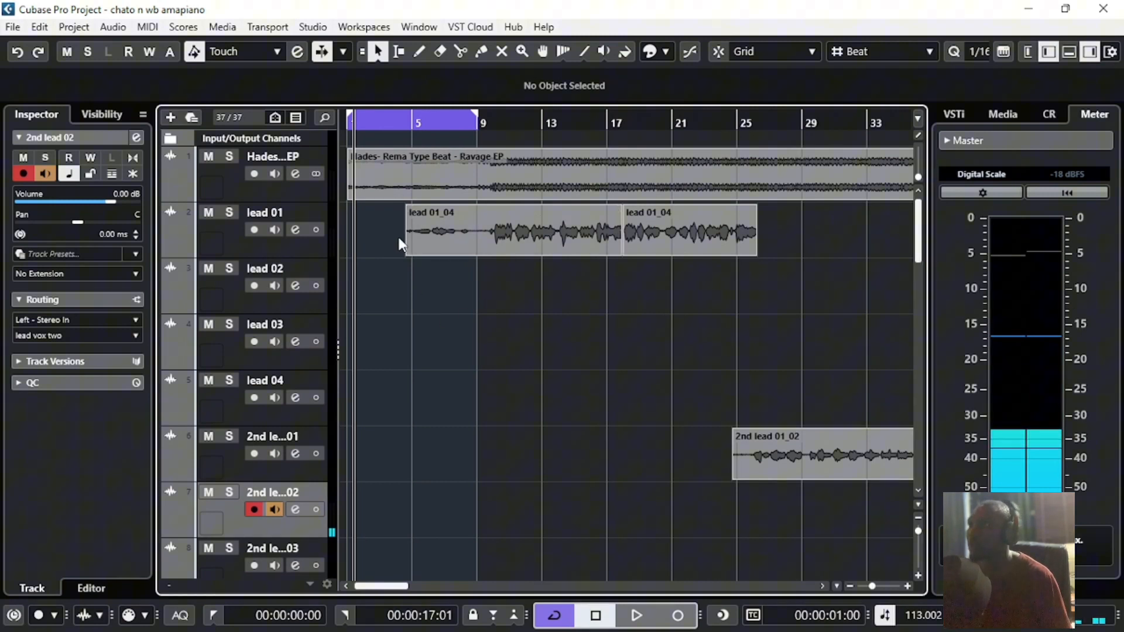
{"action": "left_click", "coordinate": [509, 230]}
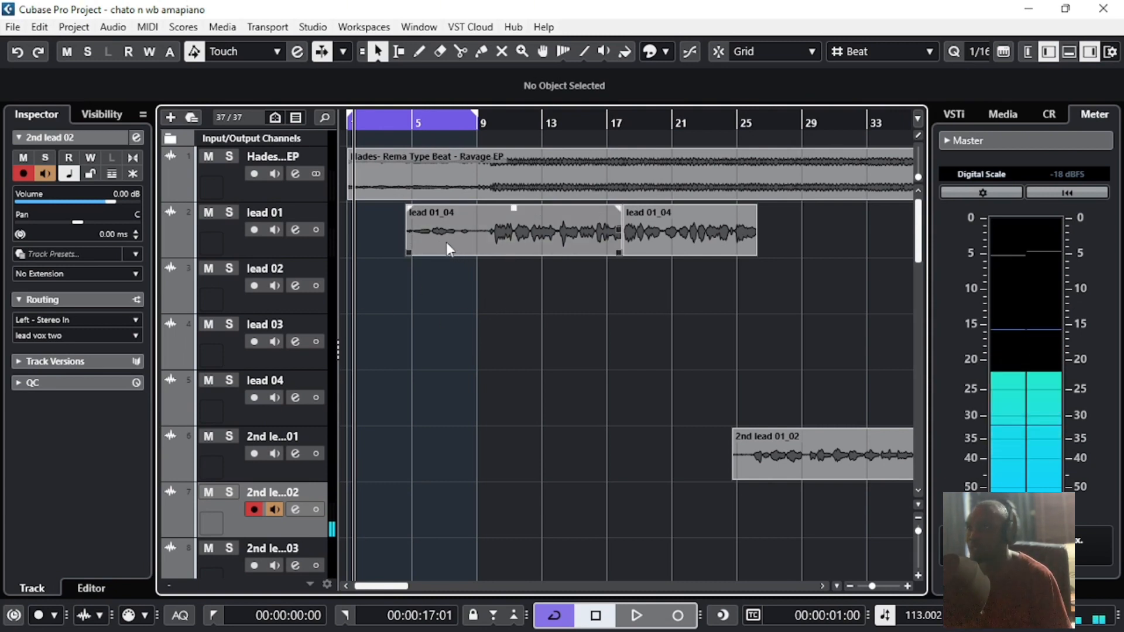
{"action": "double_click", "coordinate": [513, 231]}
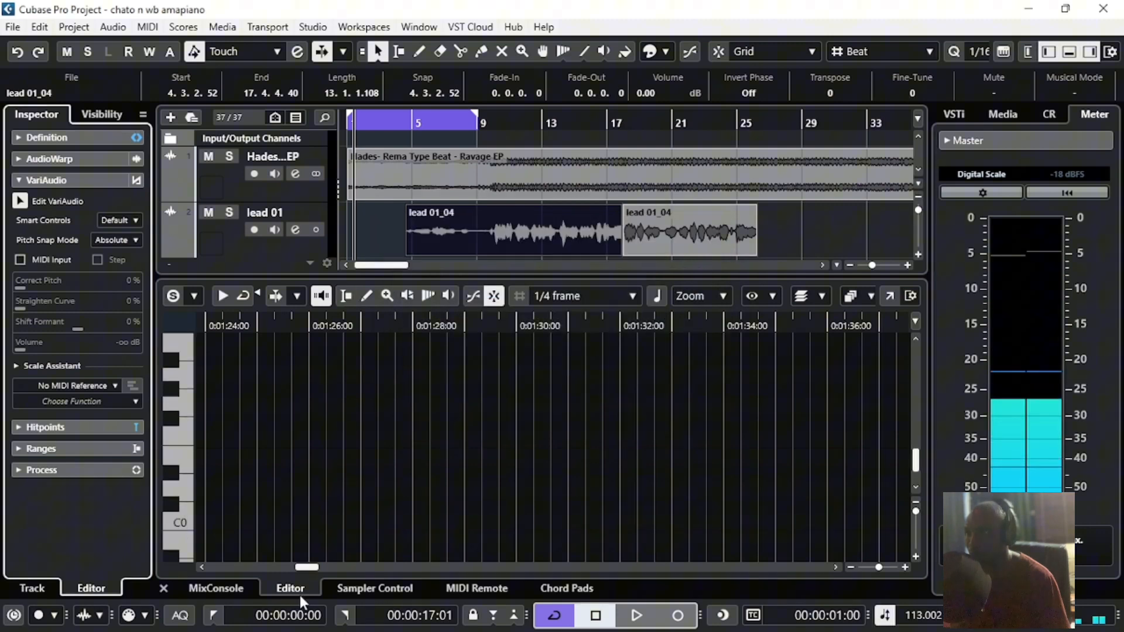
{"action": "scroll", "scroll_direction": "right", "scroll_amount": 3}
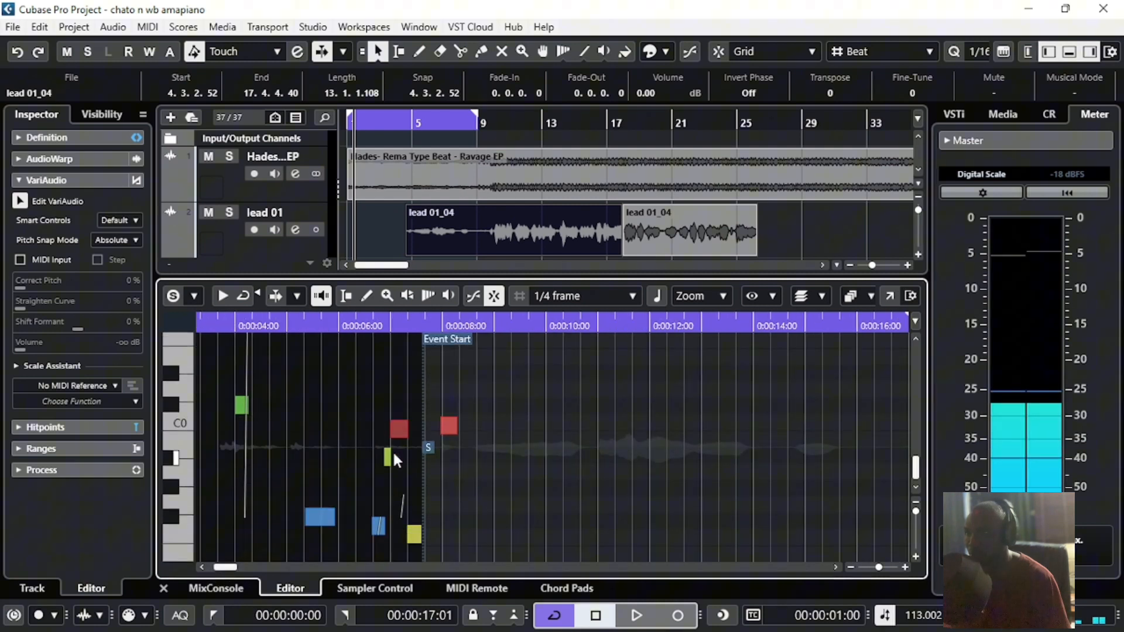
- Widen the view to the whole take and enable Edit VariAudio, switching to Standard Solo
{"action": "left_click_drag", "start_coordinate": [230, 567], "coordinate": [244, 566]}
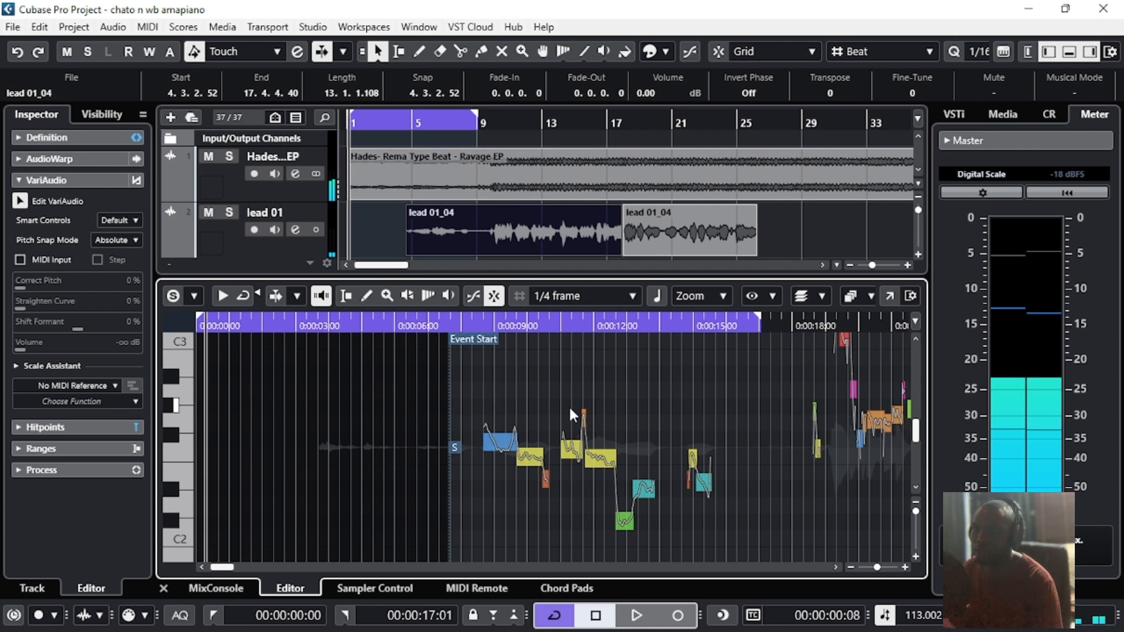
{"action": "left_click", "coordinate": [635, 615]}
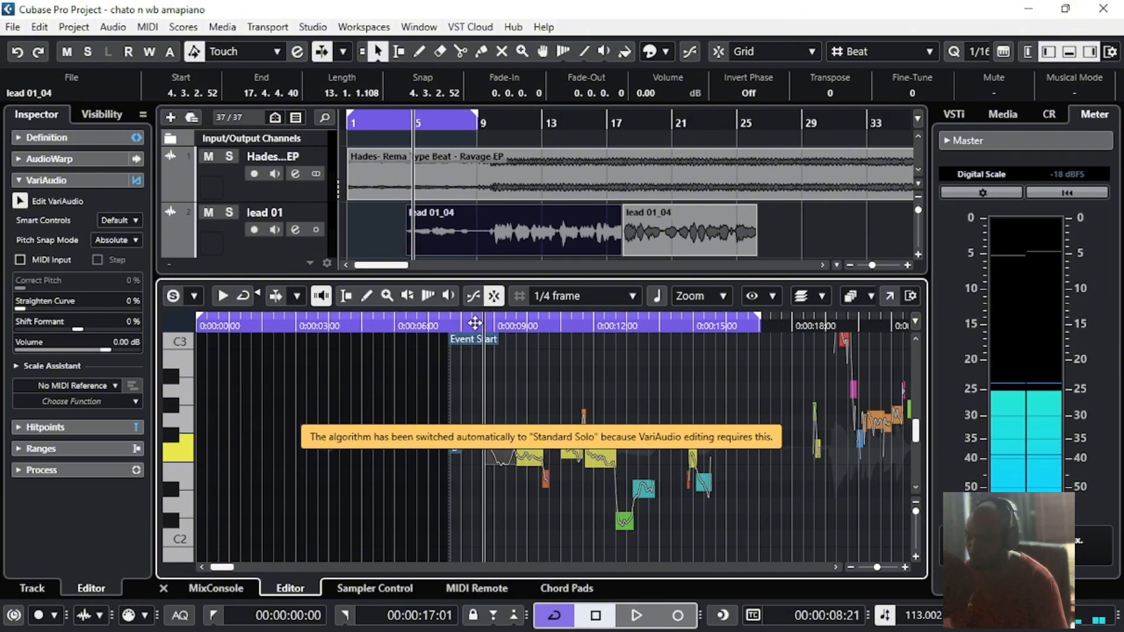
- Zoom into the opening sung phrase around 9–12 seconds to reach its first pitch segment
{"action": "left_click", "coordinate": [634, 616]}
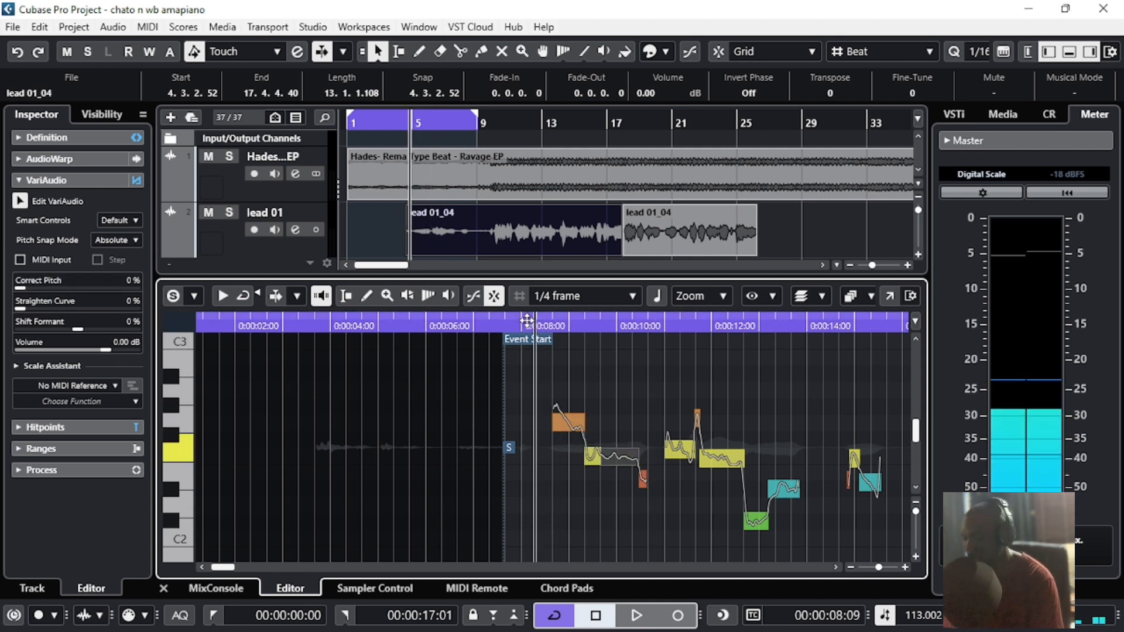
{"action": "left_click", "coordinate": [633, 615]}
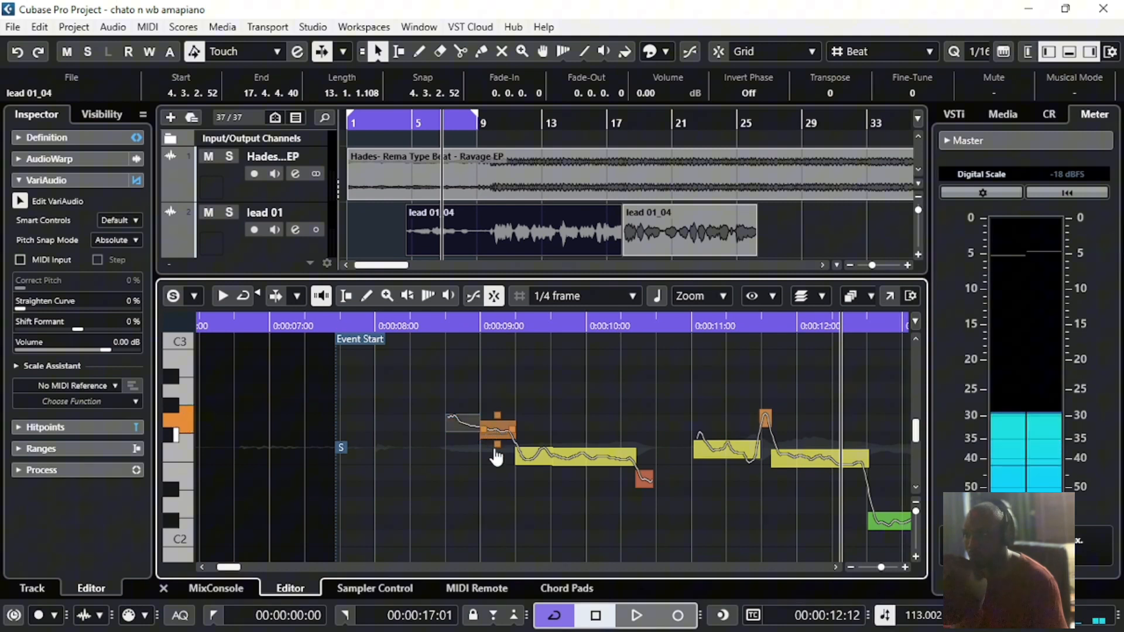
- Snap a short segment onto a scale note, then play the phrase from about 8 seconds and stop
{"action": "left_click_drag", "start_coordinate": [494, 429], "coordinate": [534, 419]}
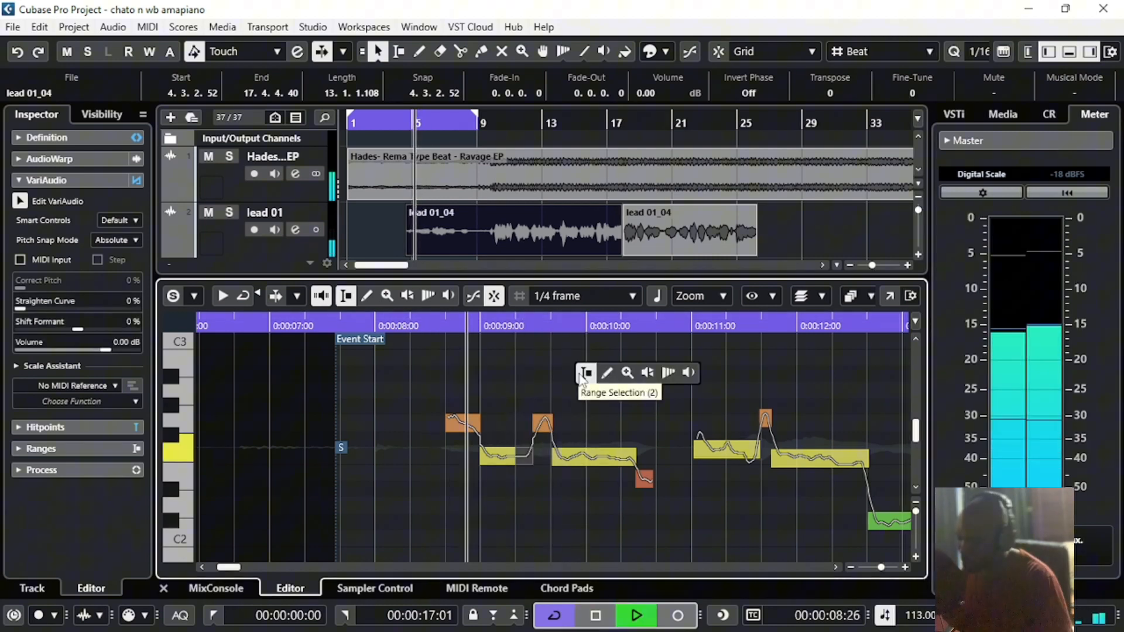
{"action": "left_click", "coordinate": [634, 616]}
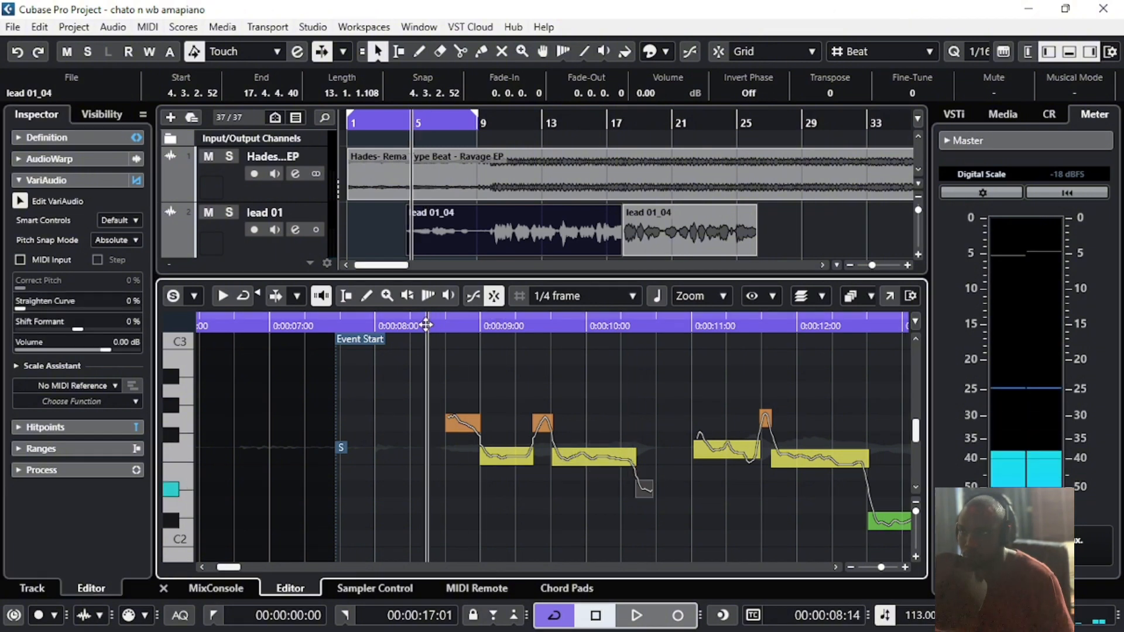
{"action": "left_click", "coordinate": [634, 616]}
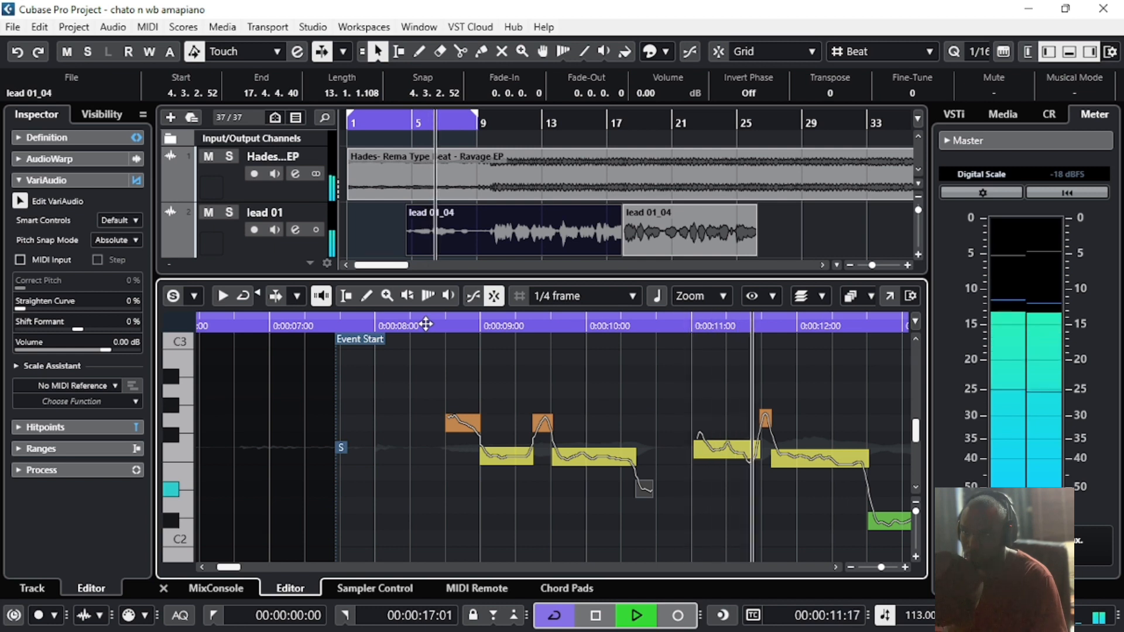
{"action": "left_click", "coordinate": [634, 615]}
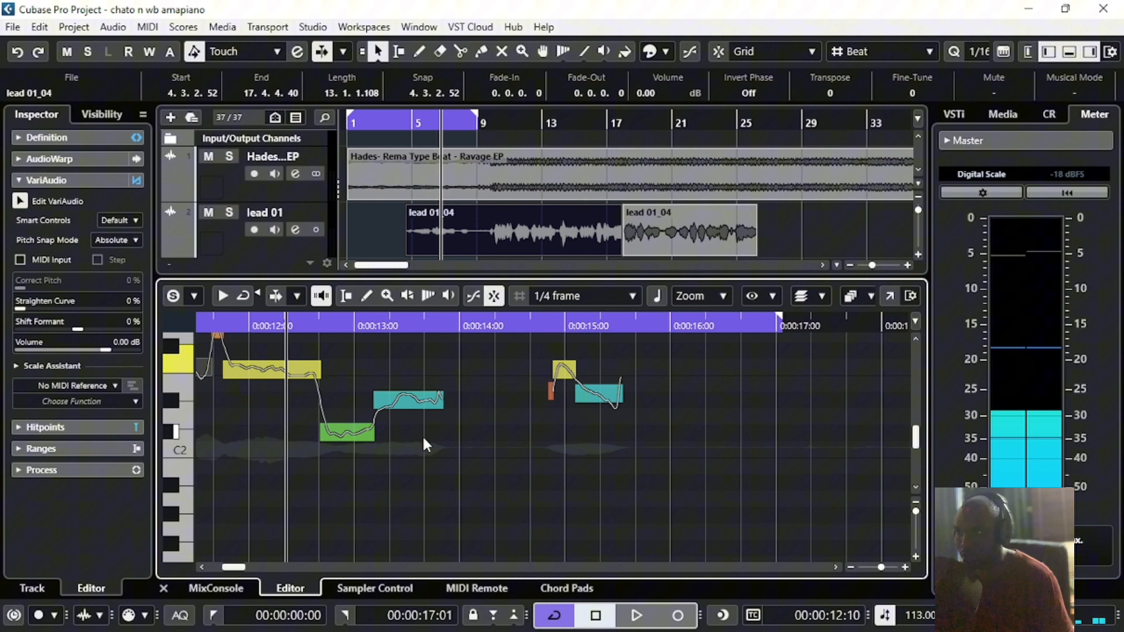
{"action": "mouse_move", "coordinate": [472, 436]}
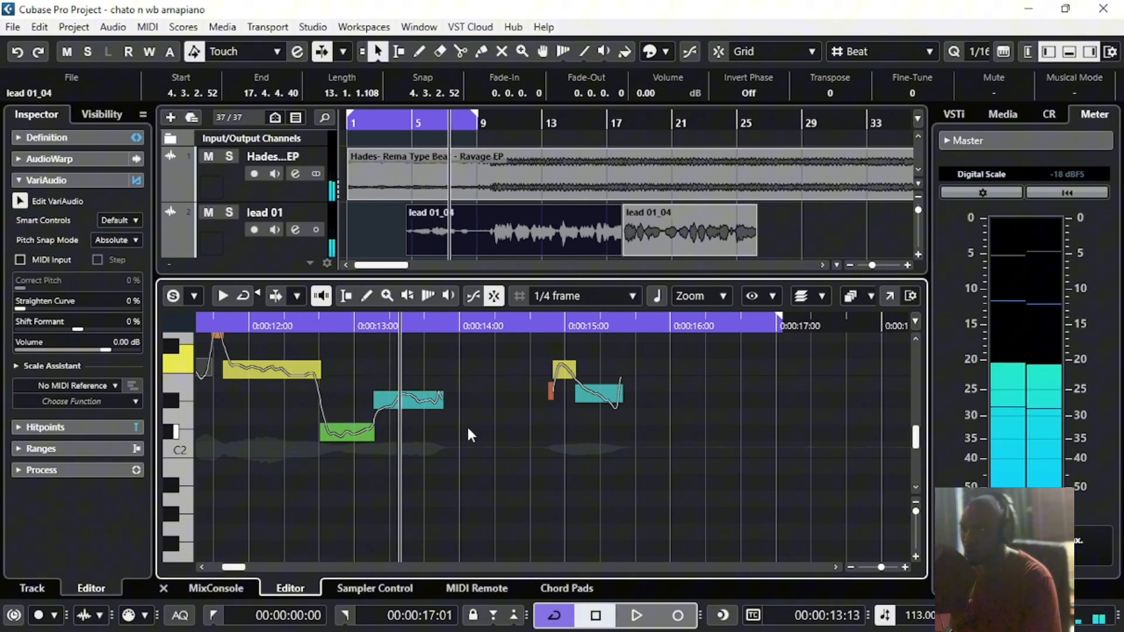
- Select the low segment near 12.5 seconds and audition the phrase from its start
{"action": "left_click", "coordinate": [348, 433]}
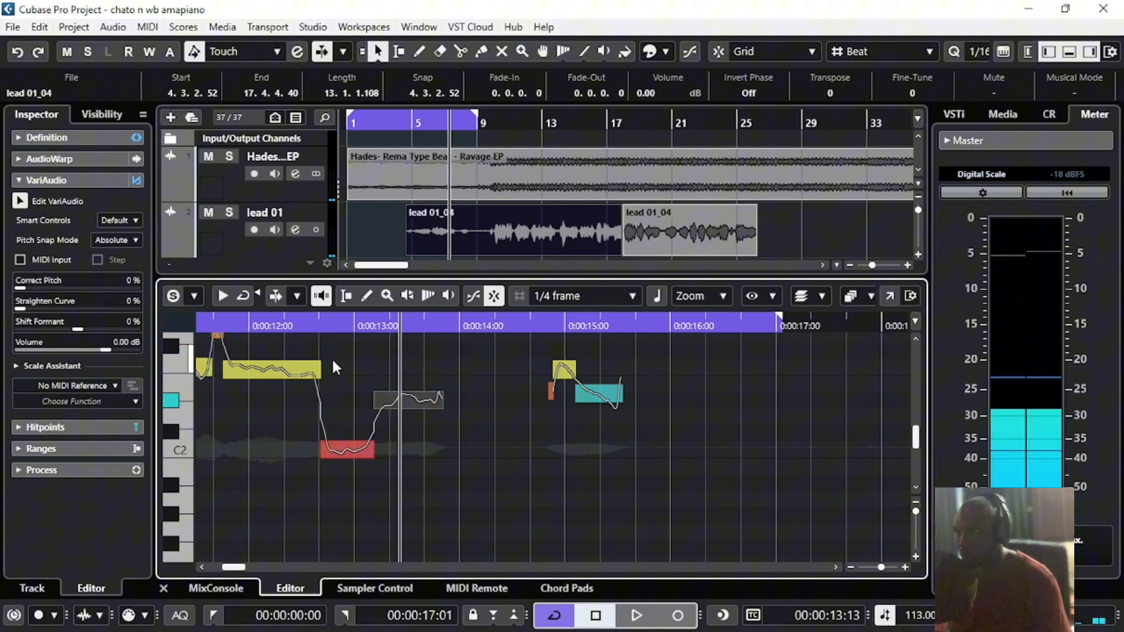
{"action": "left_click", "coordinate": [634, 616]}
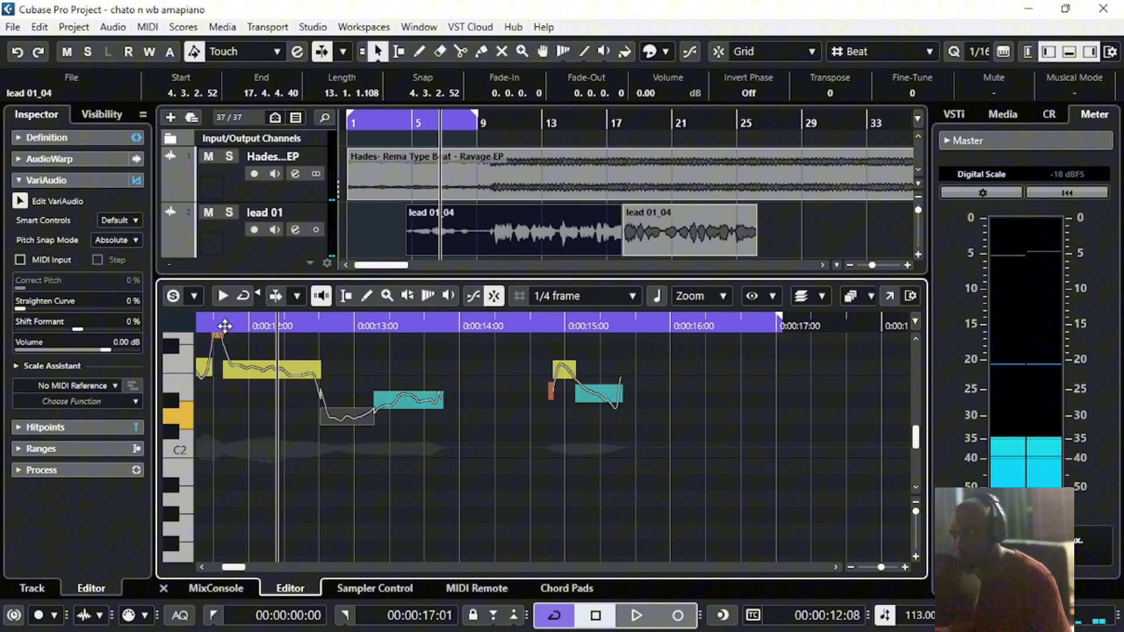
{"action": "left_click", "coordinate": [634, 615]}
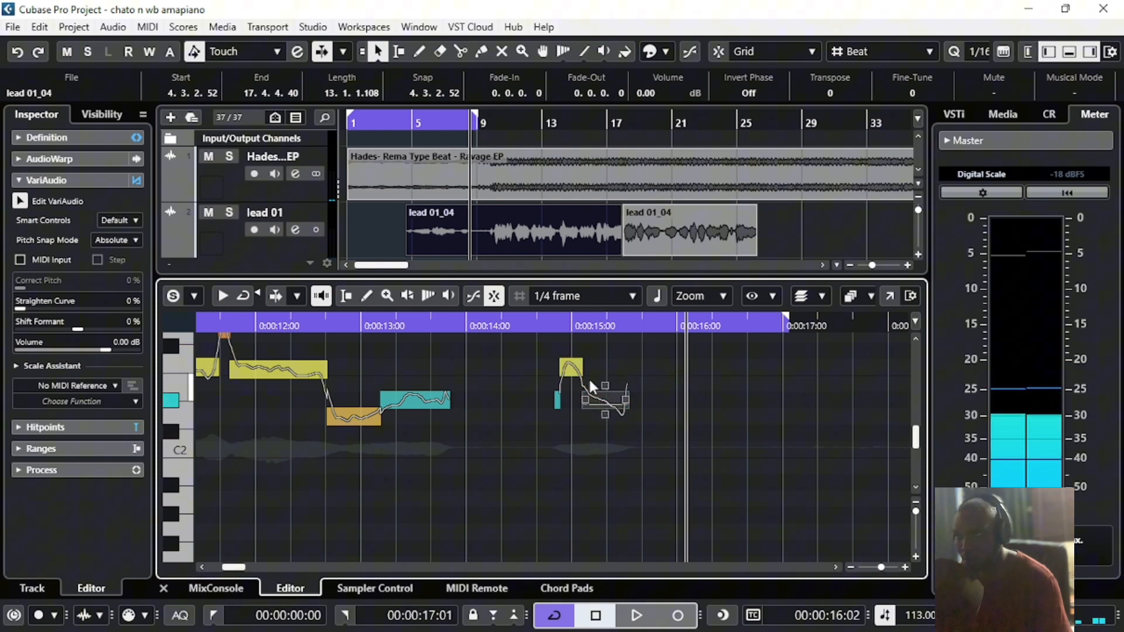
{"action": "left_click", "coordinate": [635, 616]}
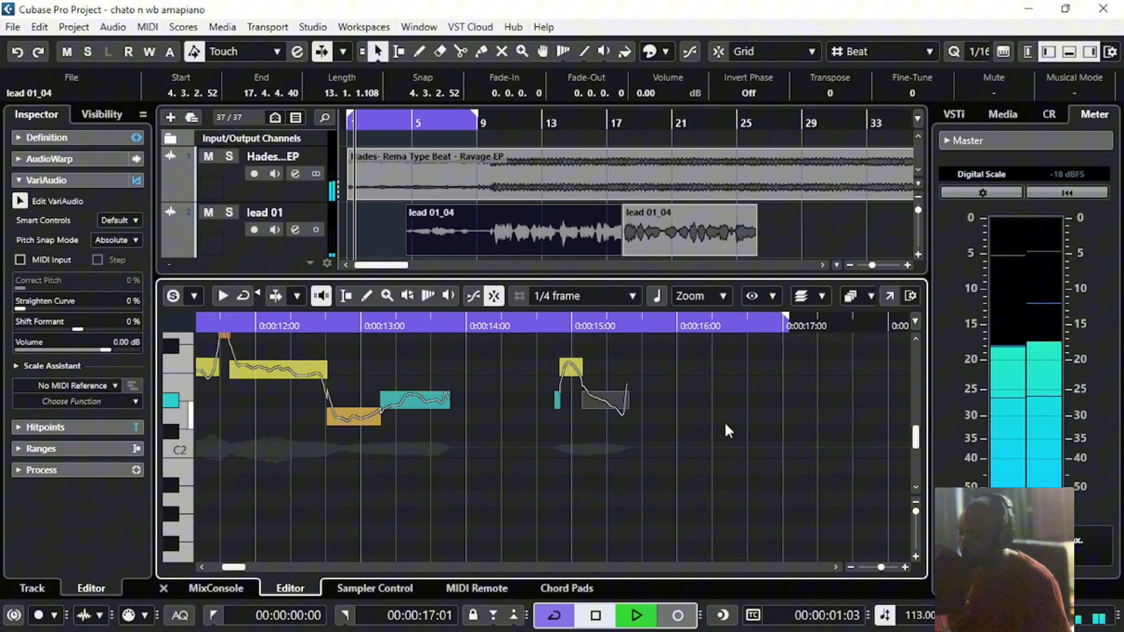
{"action": "left_click", "coordinate": [635, 614]}
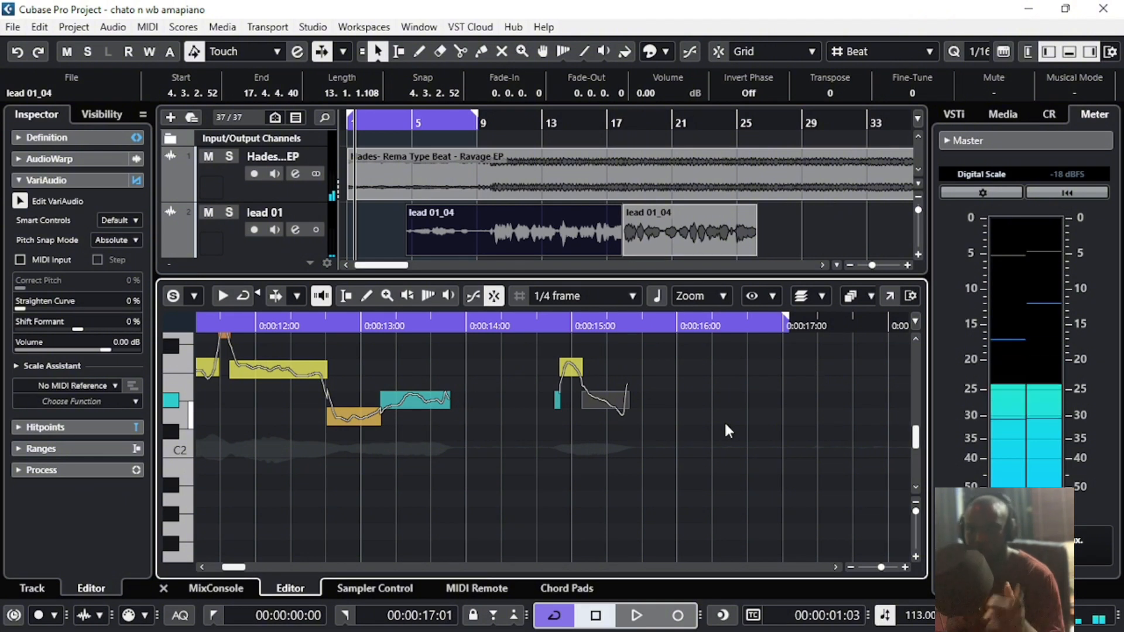